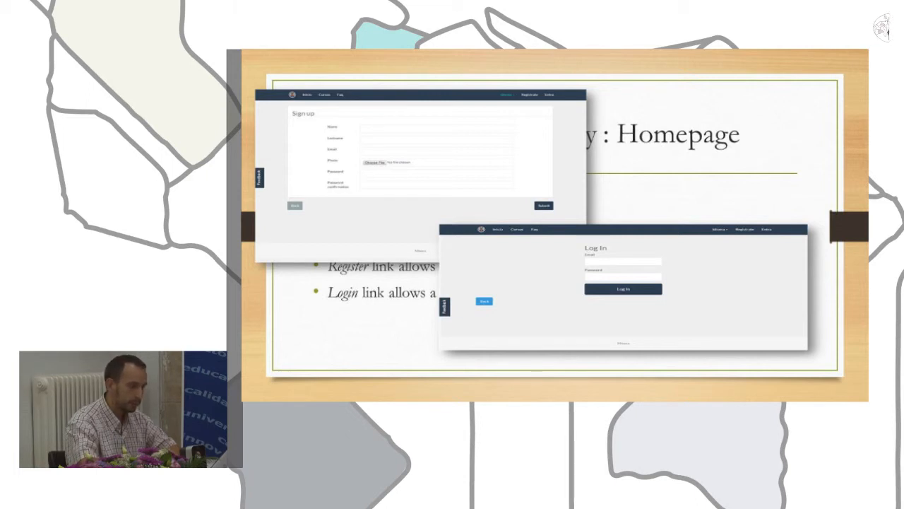
Step: Advance past the remaining homepage slides to 'System functionality: Creation of a course'
key(Right)
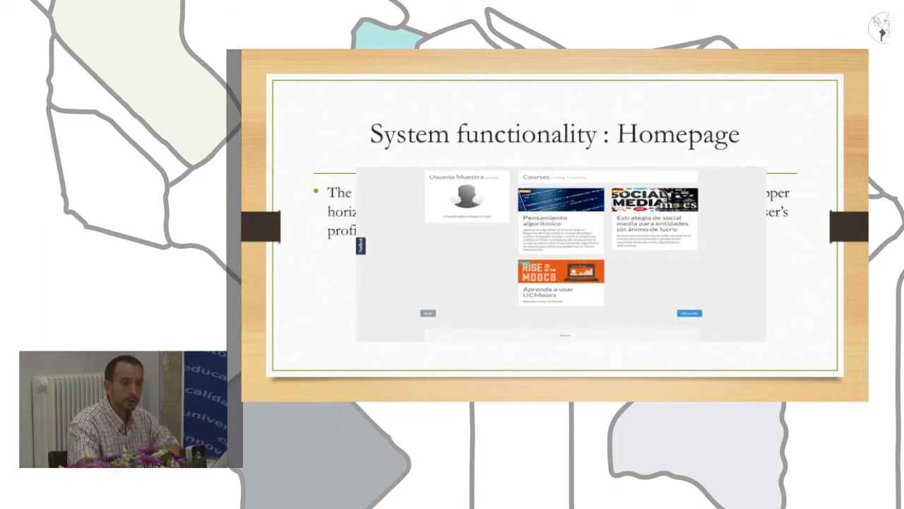
key(Right)
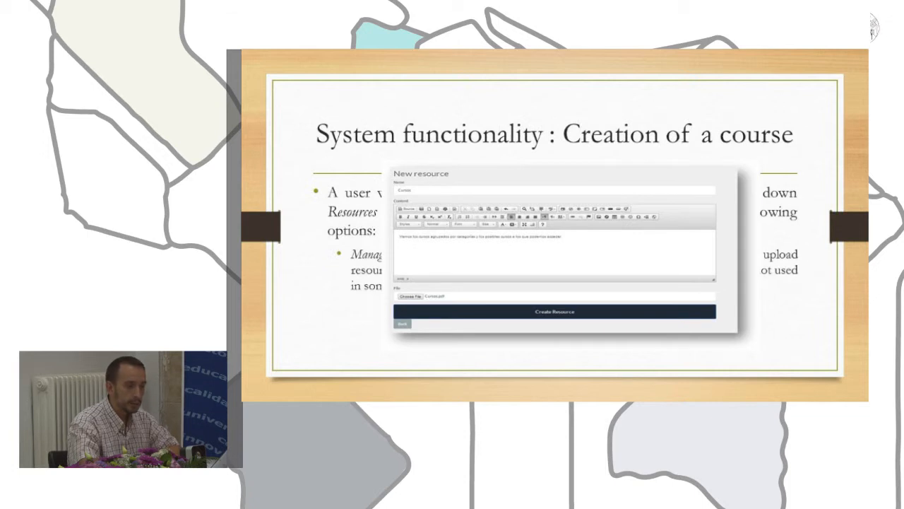